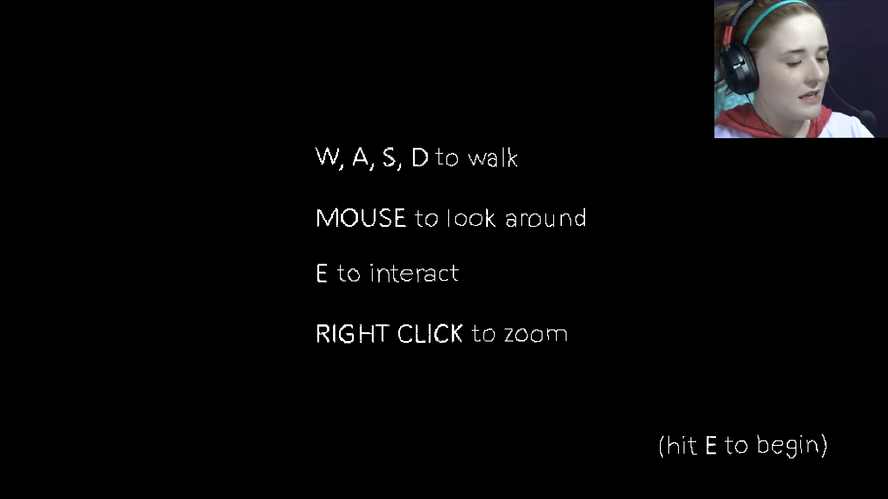
key(e)
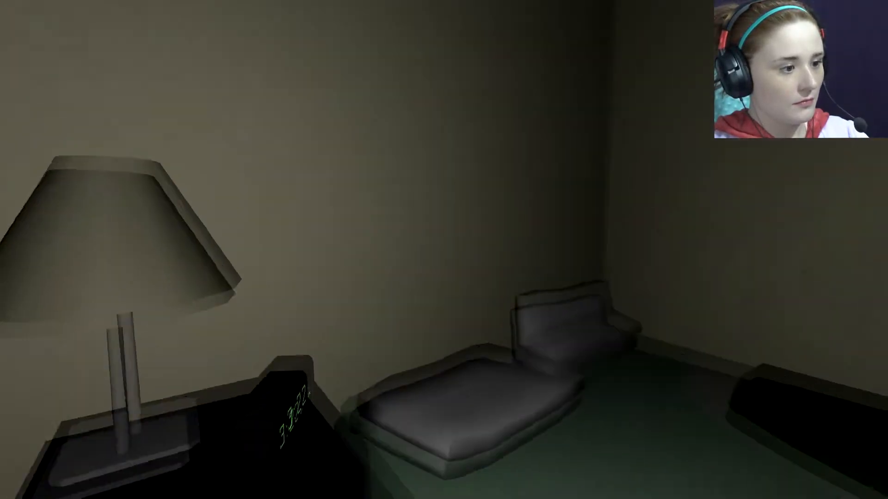
mouse_move(444, 249)
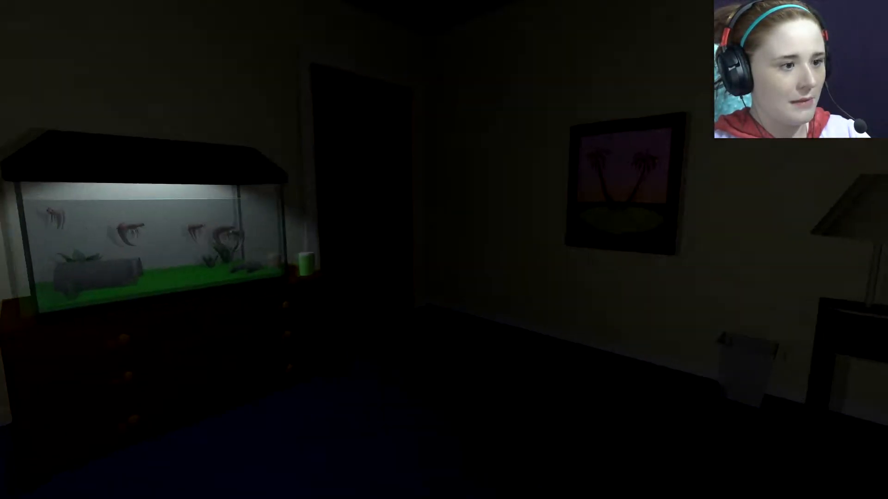
mouse_move(431, 249)
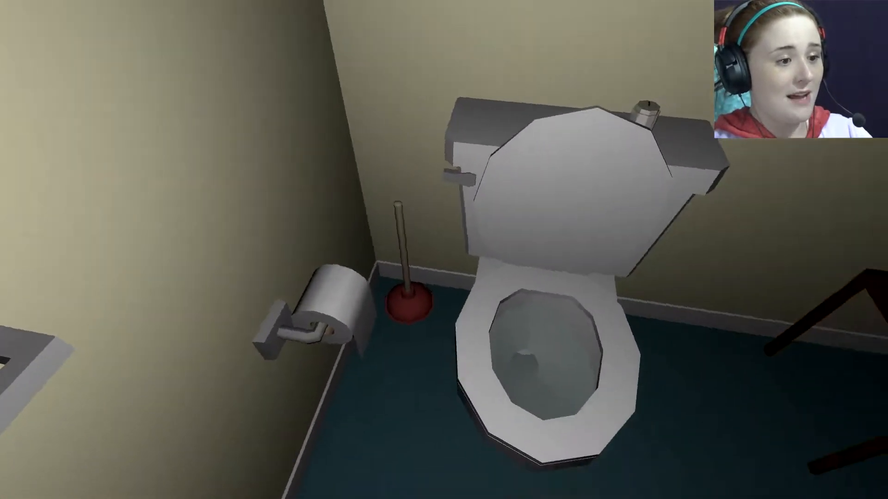
mouse_move(444, 250)
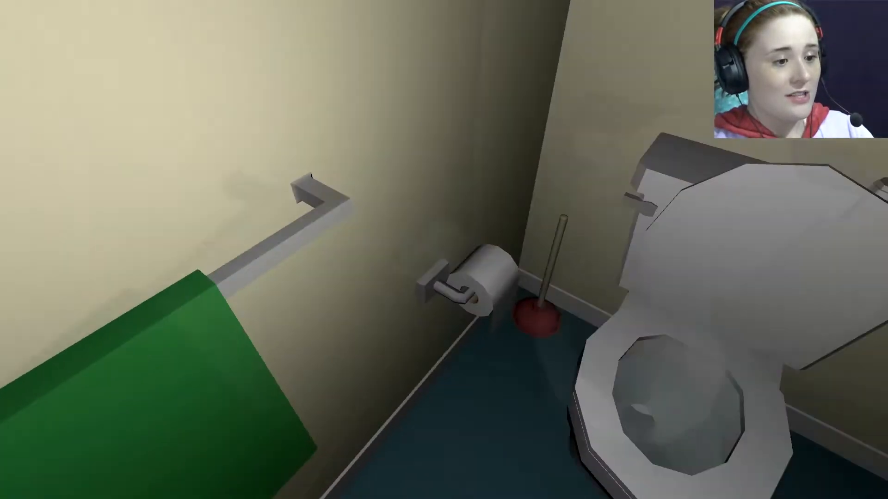
mouse_move(444, 249)
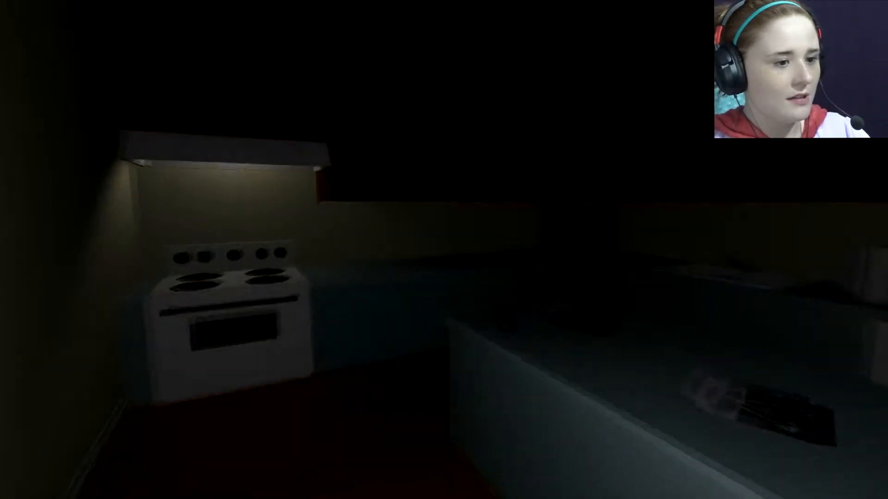
mouse_move(444, 250)
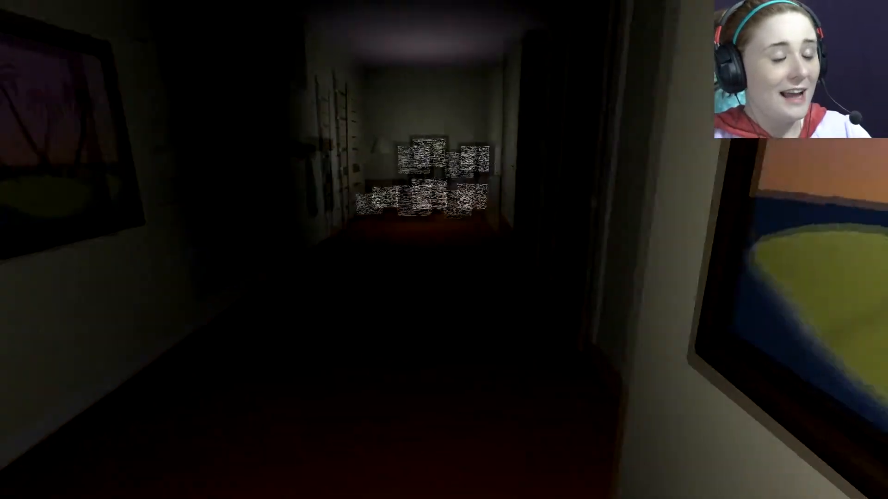
key(w)
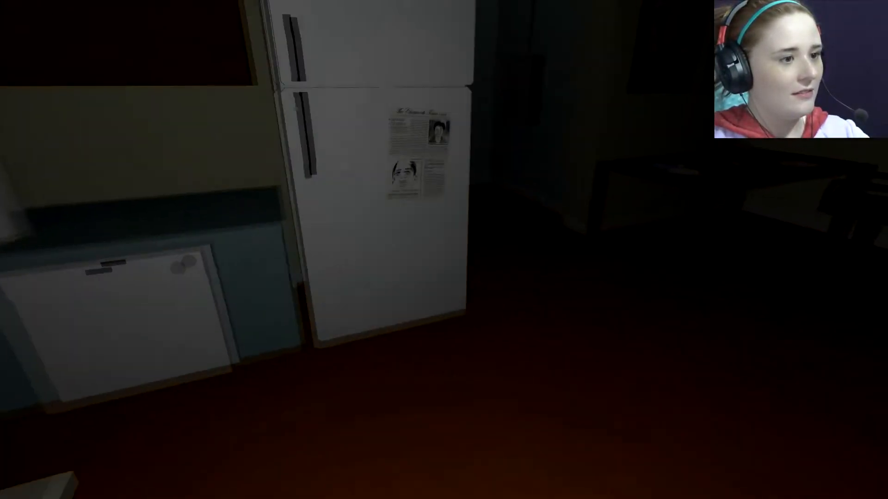
mouse_move(444, 249)
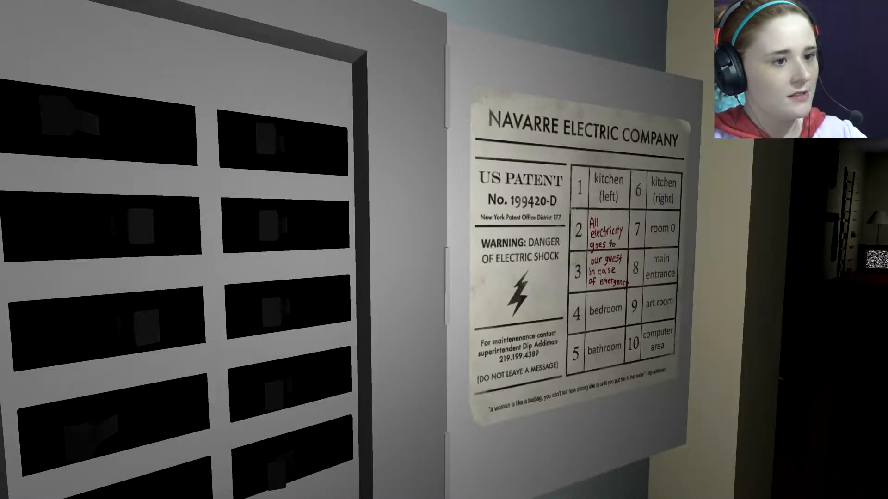
mouse_move(444, 249)
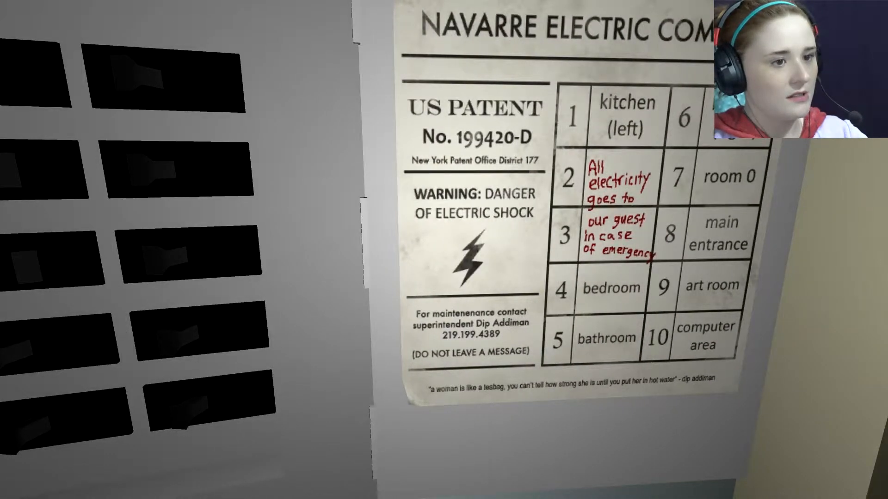
mouse_move(444, 249)
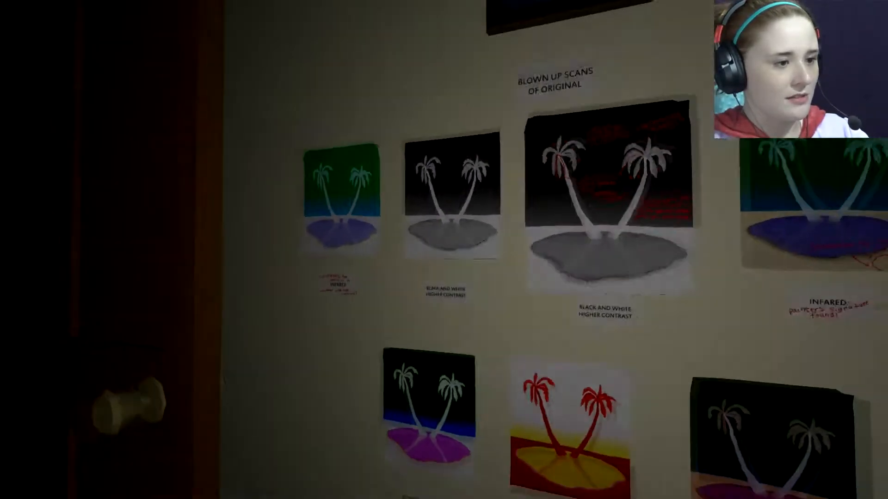
mouse_move(444, 249)
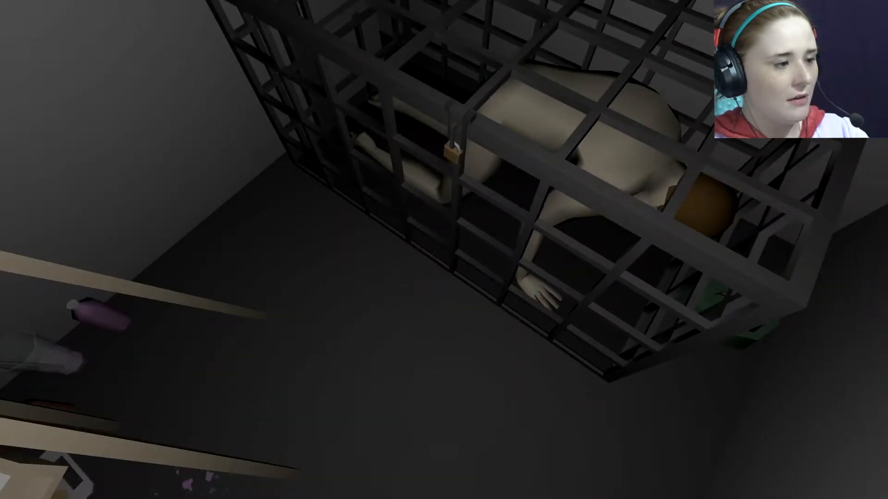
mouse_move(444, 249)
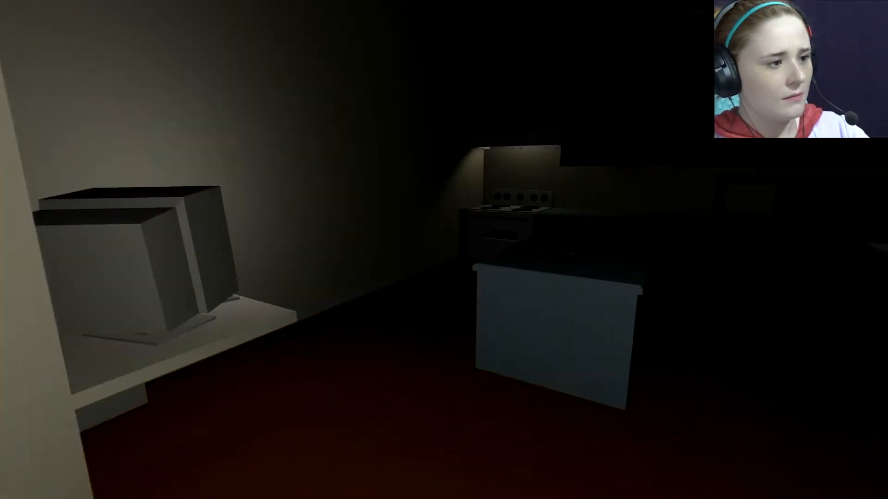
mouse_move(444, 250)
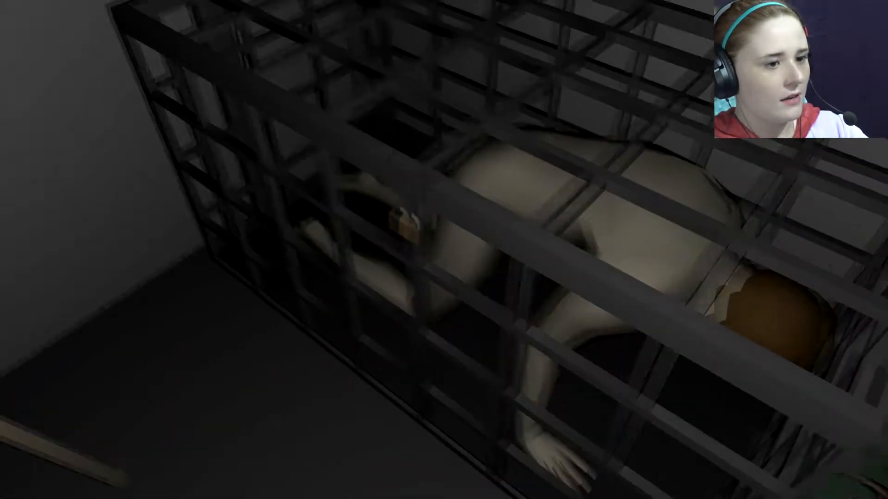
mouse_move(444, 249)
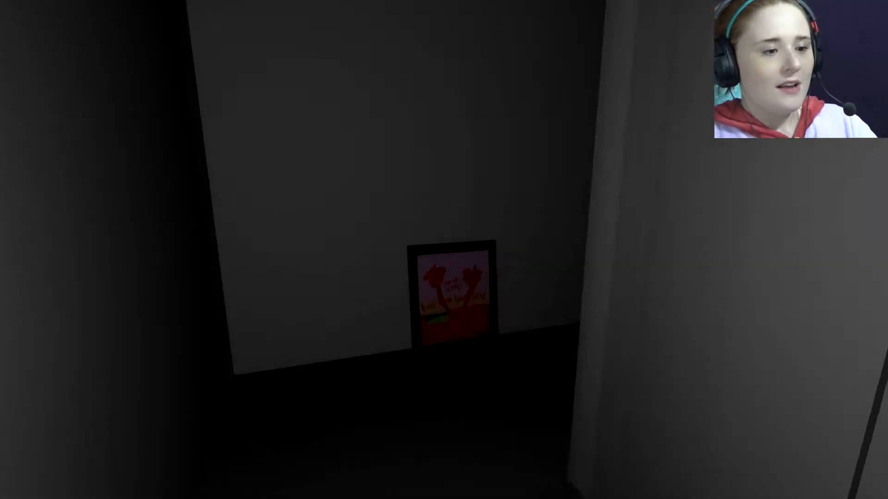
mouse_move(444, 249)
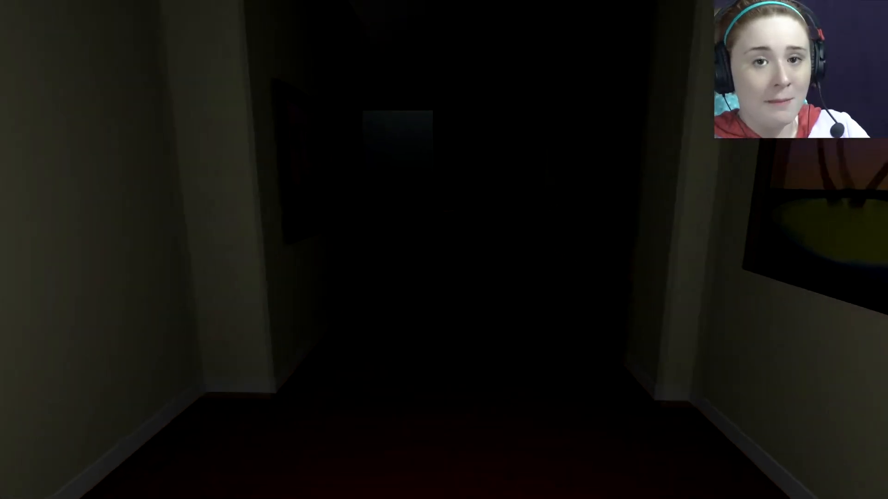
key(w)
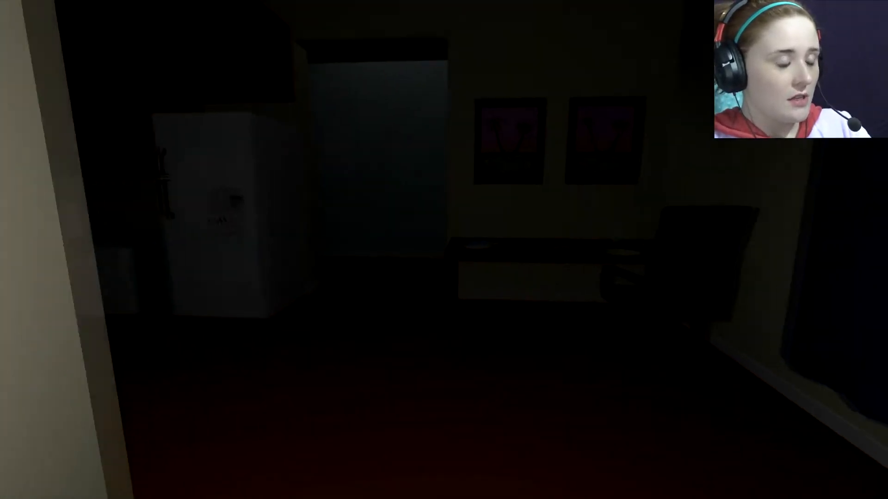
mouse_move(444, 249)
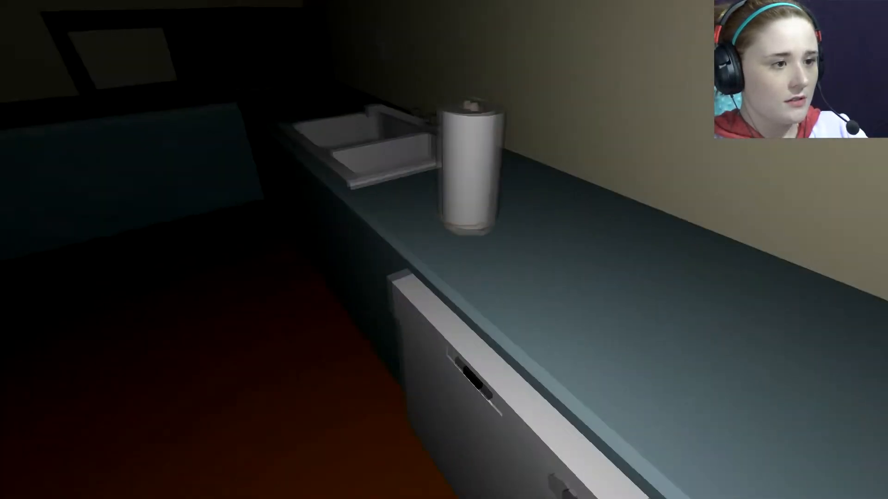
mouse_move(444, 249)
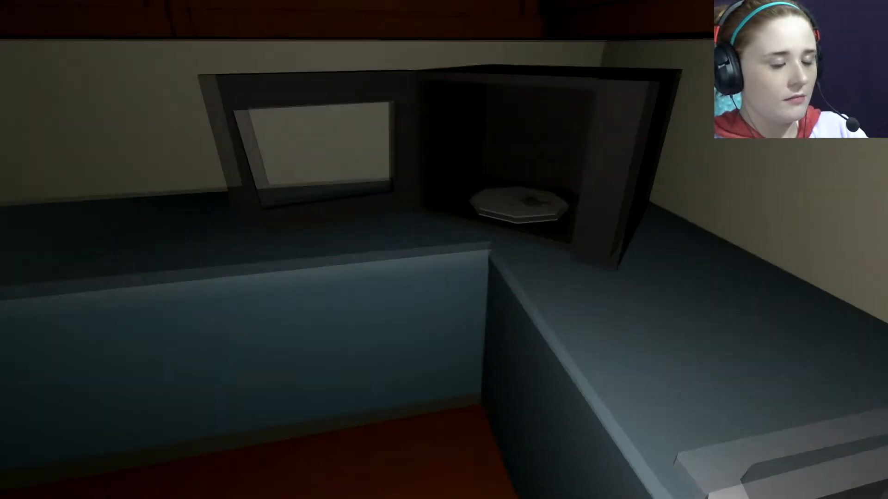
mouse_move(444, 250)
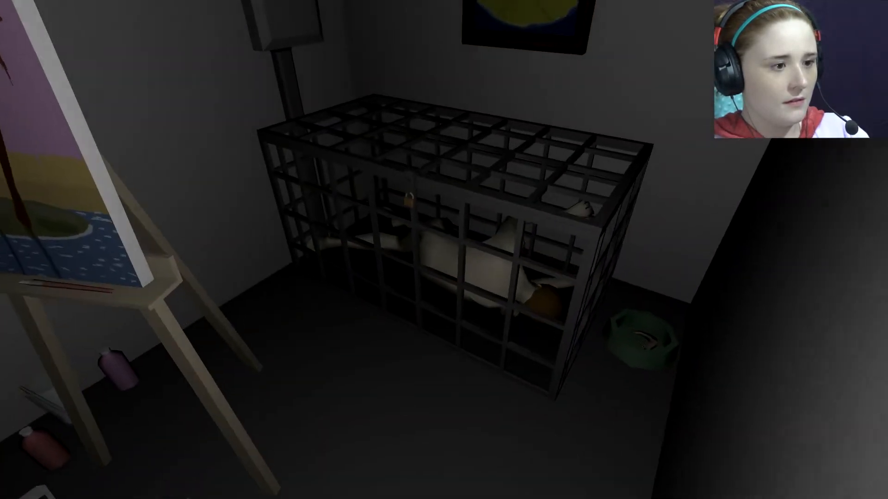
mouse_move(444, 250)
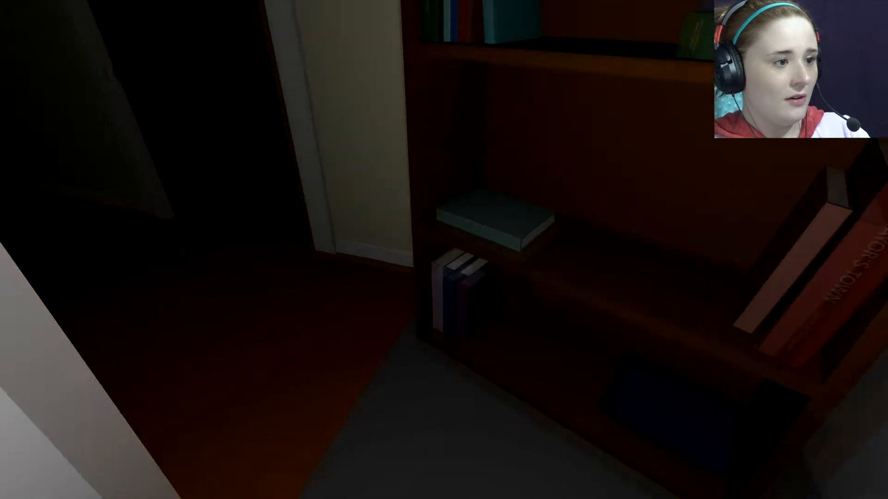
mouse_move(444, 250)
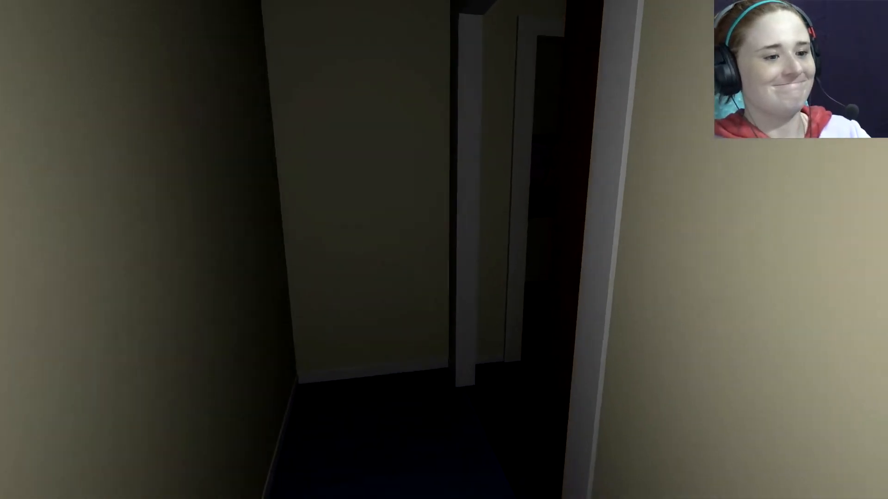
mouse_move(444, 250)
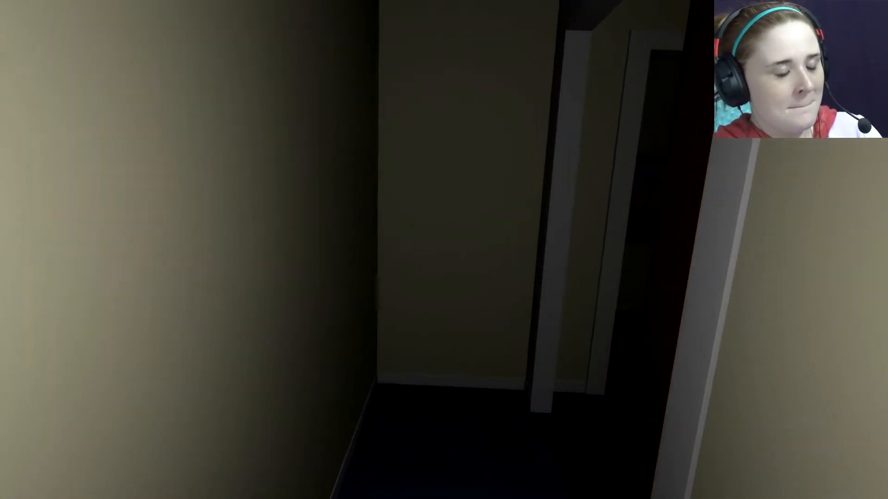